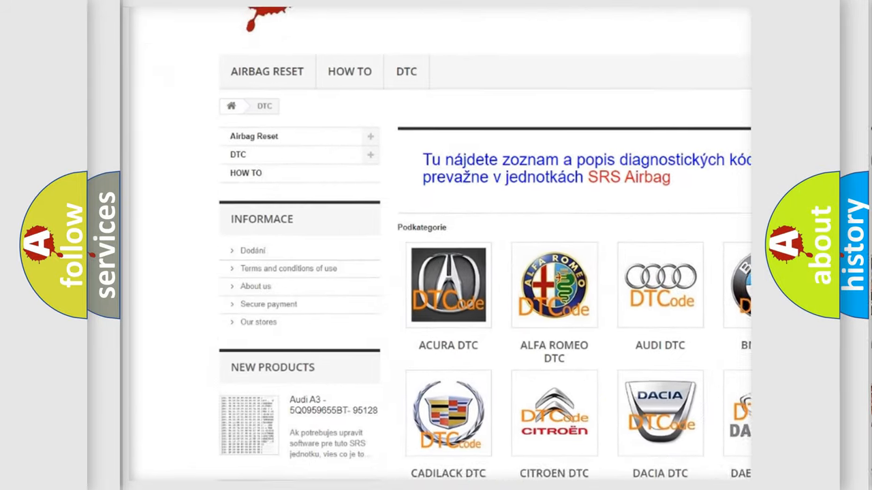
- Scroll the DTC brand catalogue down from Acura past the Lancia and Mazda logos
scroll(down, 3)
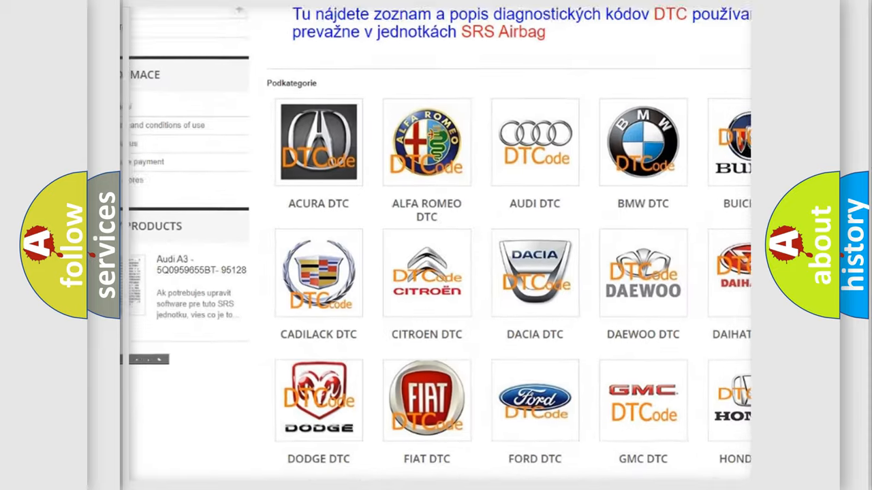
scroll(down, 3)
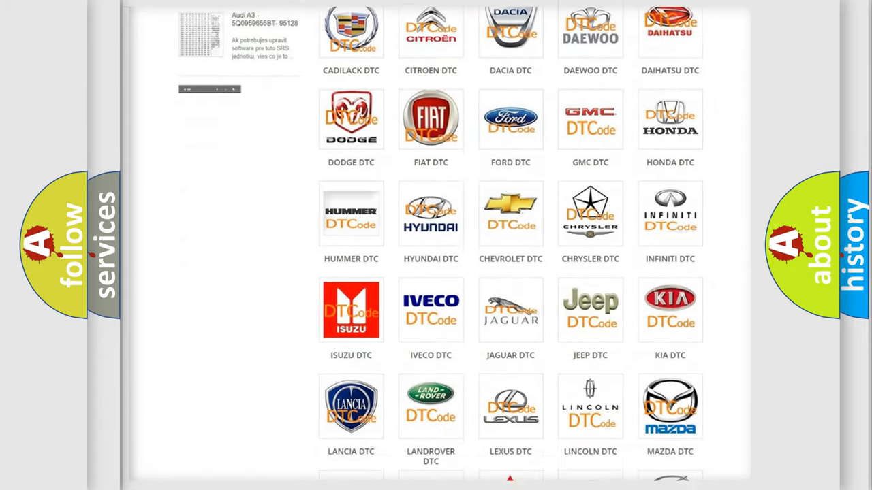
scroll(down, 3)
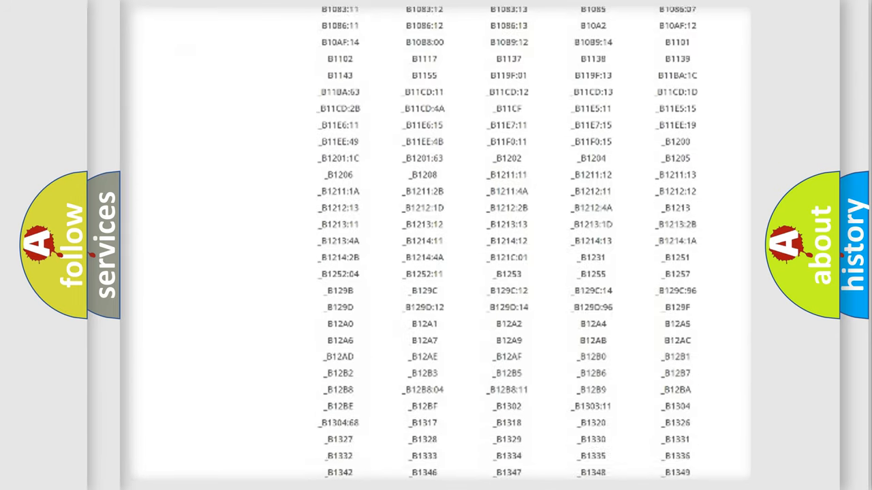
- Scroll through the manufacturer's table of B-series trouble codes
scroll(down, 3)
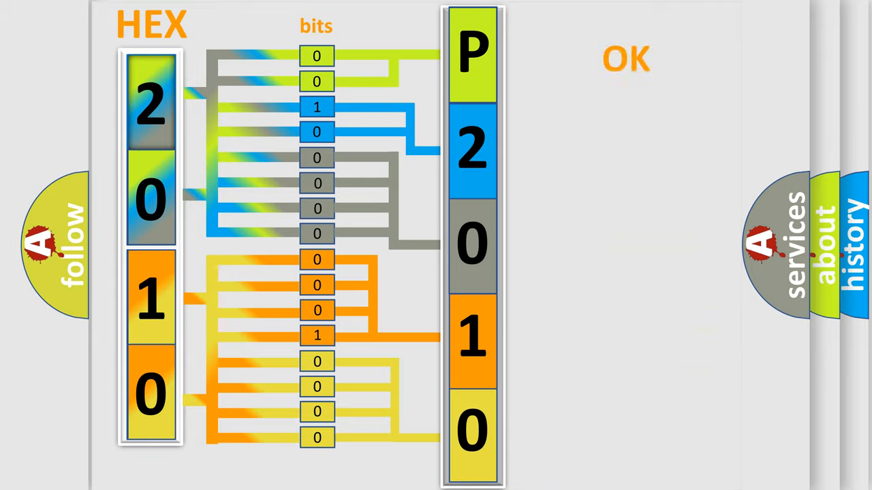
- Advance to the Saturn summary slide showing P2010 in five character boxes
click(625, 58)
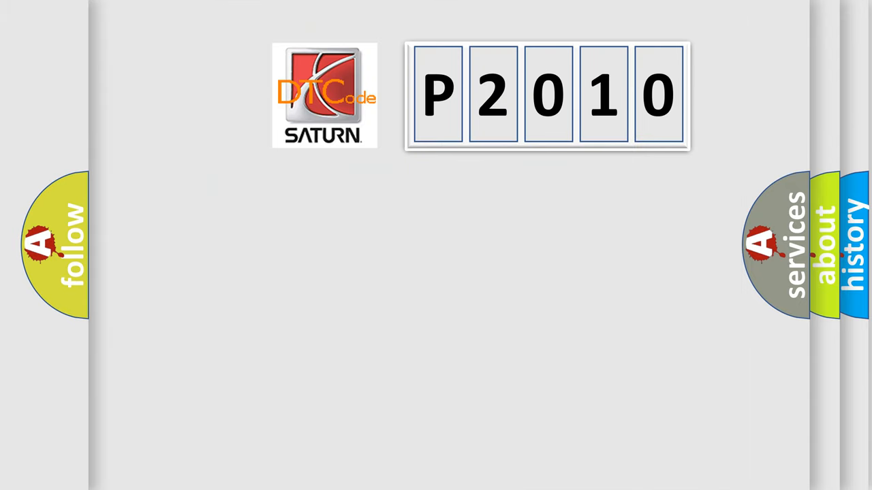